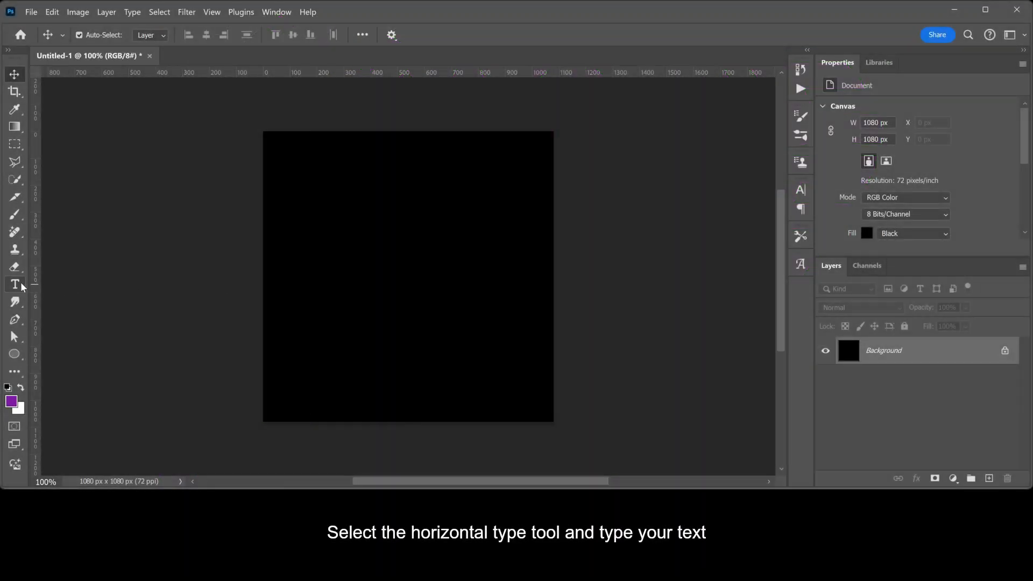
Type WAVE on four stacked lines near the top of the canvas.
click(14, 284)
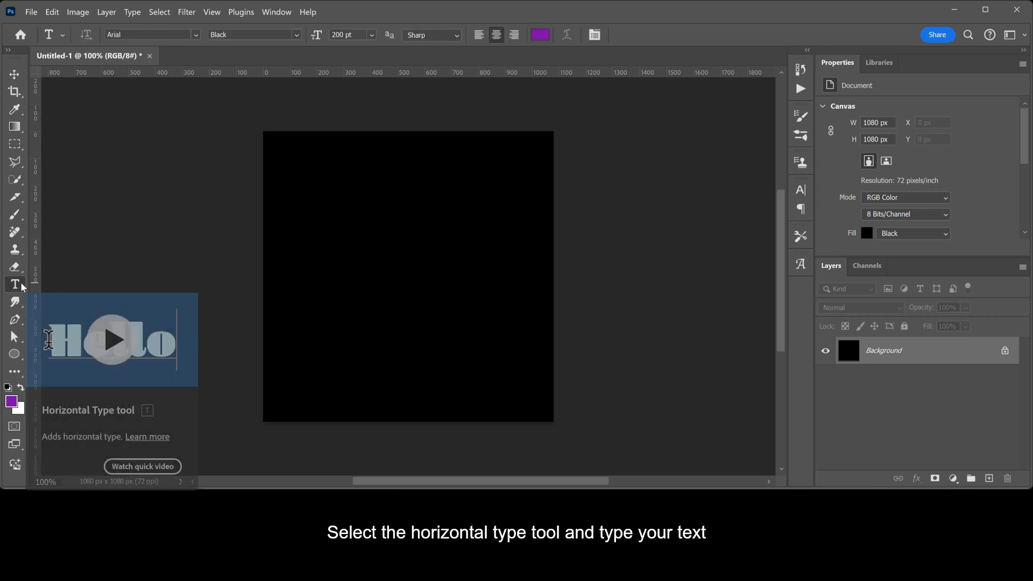
click(393, 183)
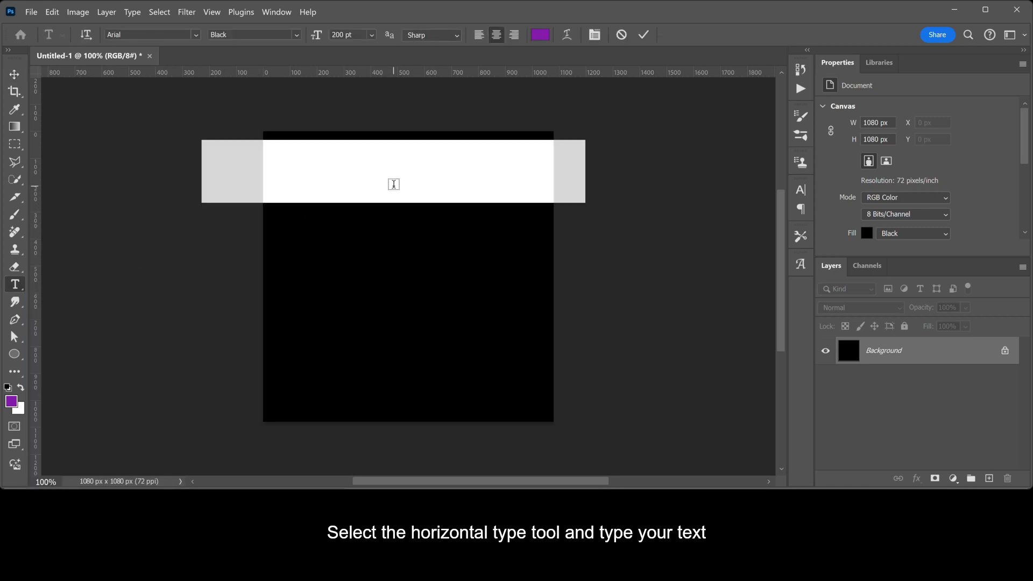
text(WAVE)
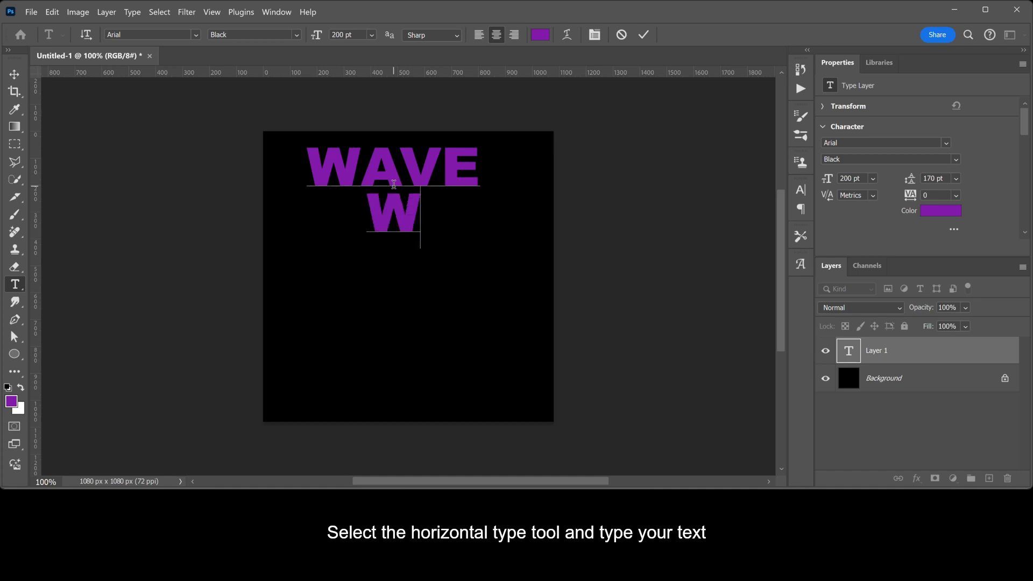
text(AVE)
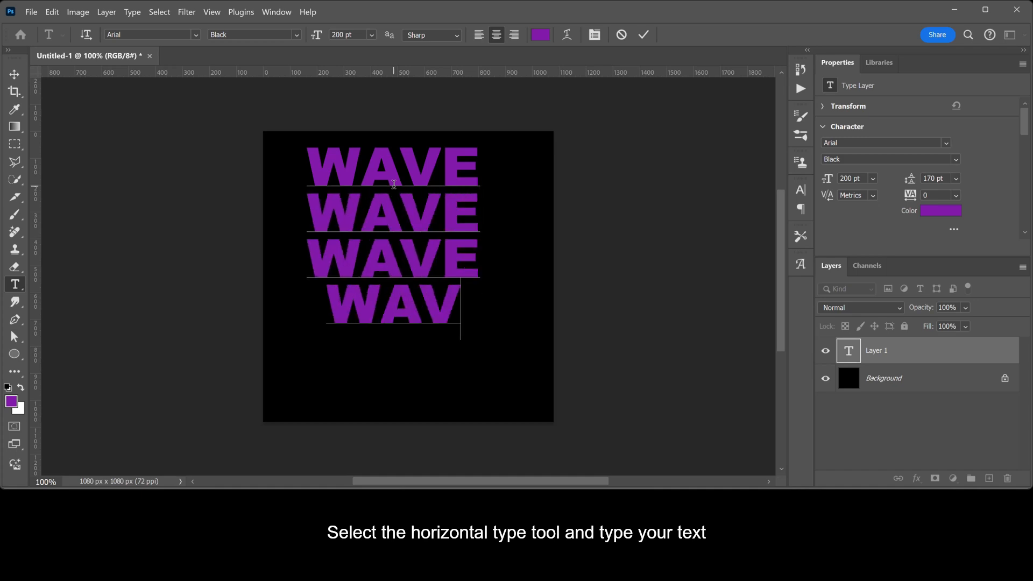
text(E)
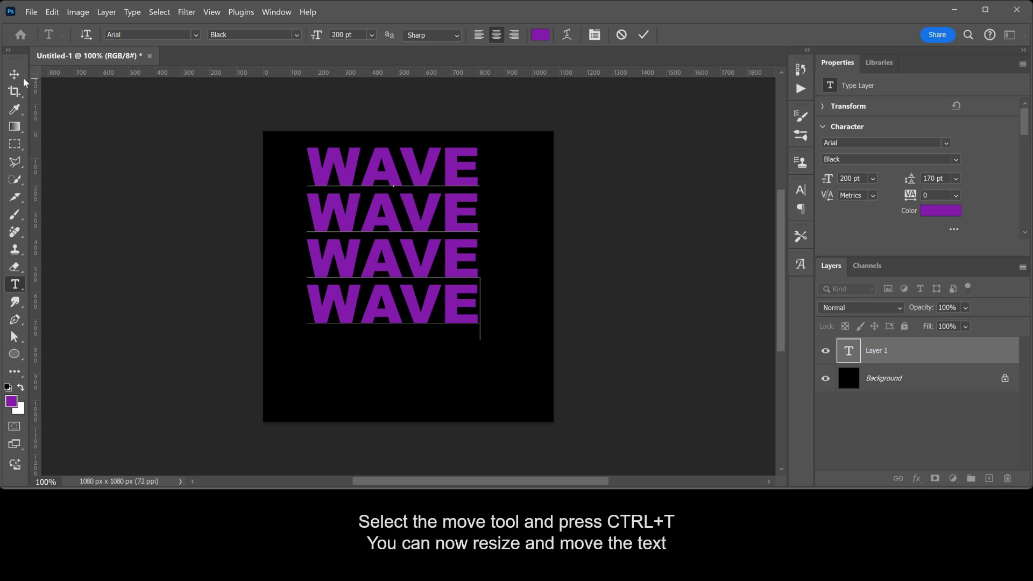
Scale the four-line WAVE text up with Ctrl+T until it fills most of the canvas.
click(14, 72)
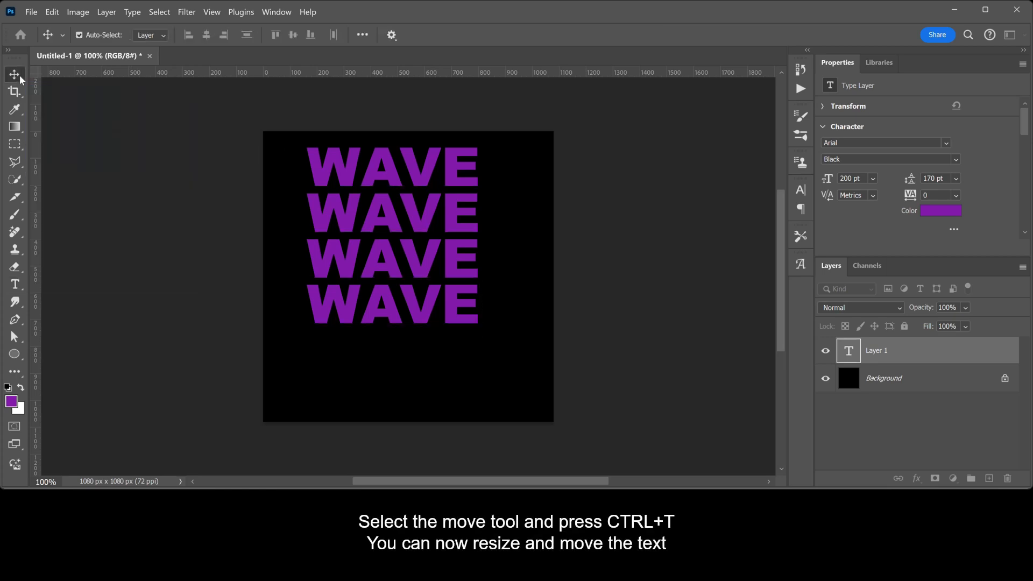
key(Ctrl+T)
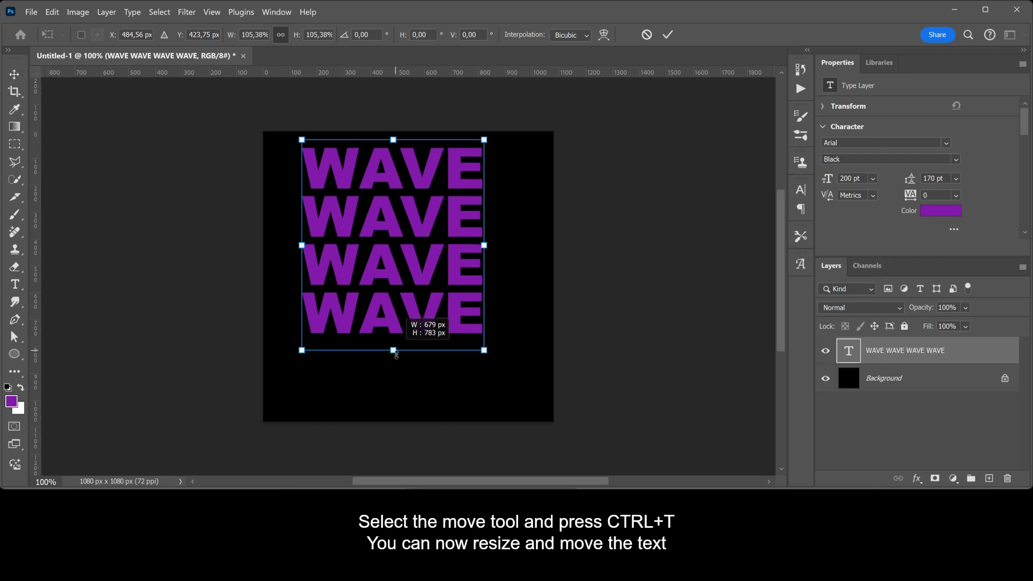
drag(485, 352, 523, 420)
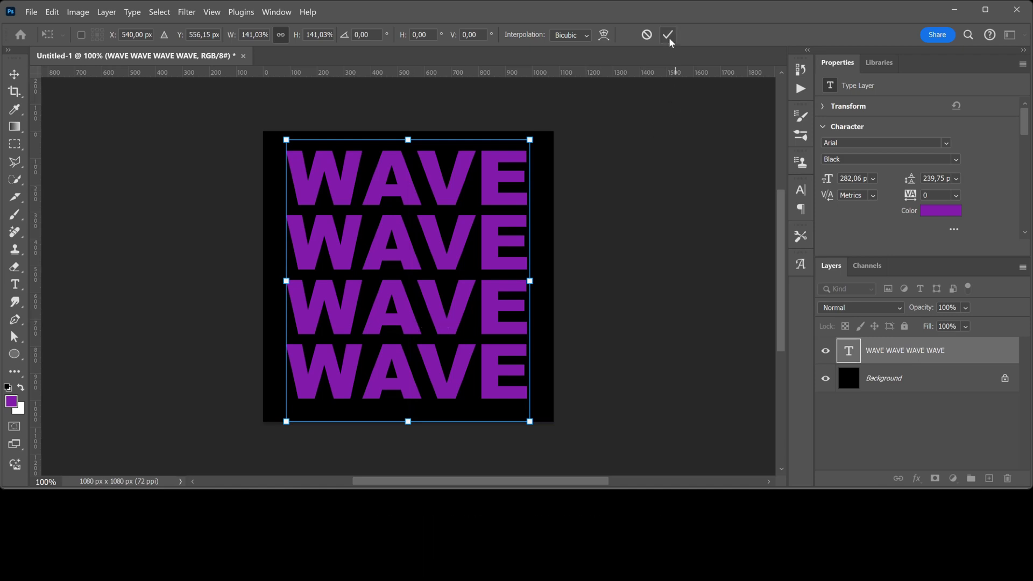
click(667, 34)
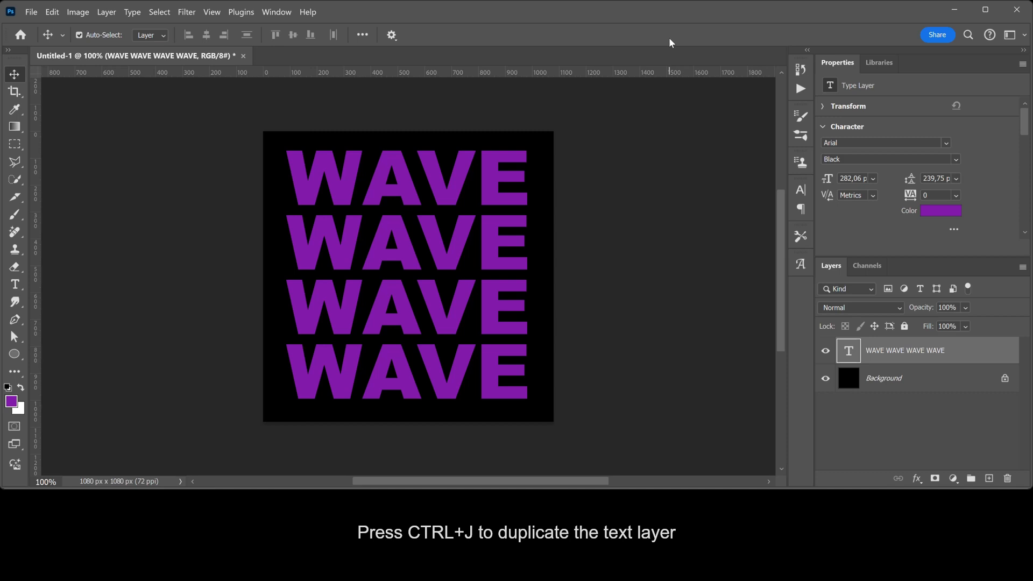
Duplicate the WAVE layer with Ctrl+J and recolour the copy's text pale near-white.
click(81, 36)
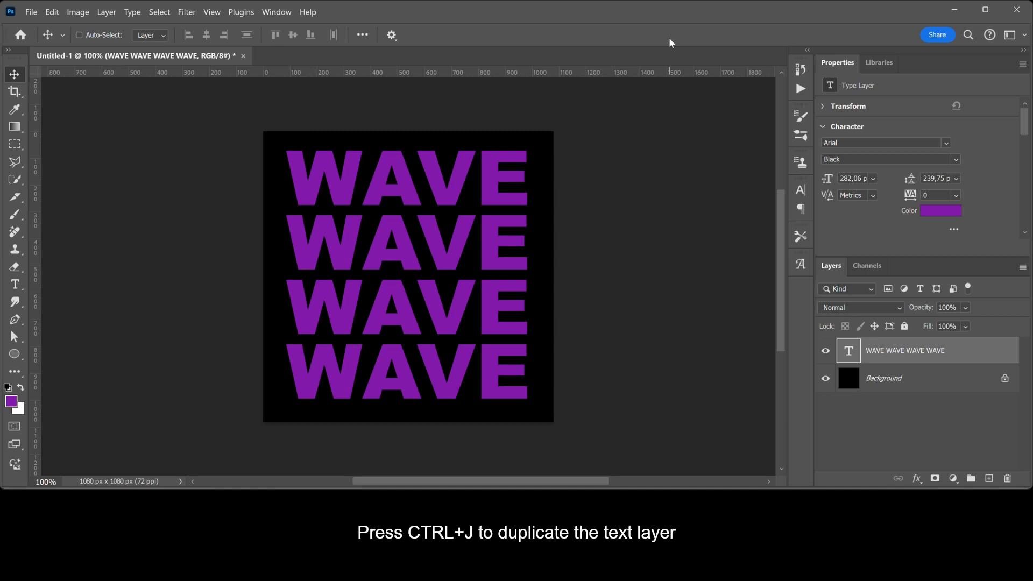
key(Ctrl+J)
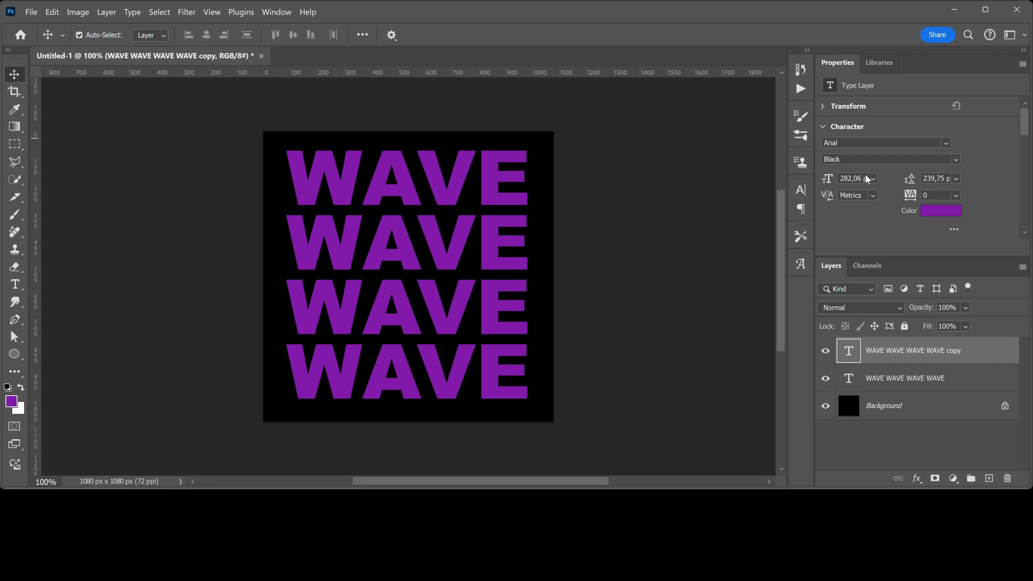
click(940, 211)
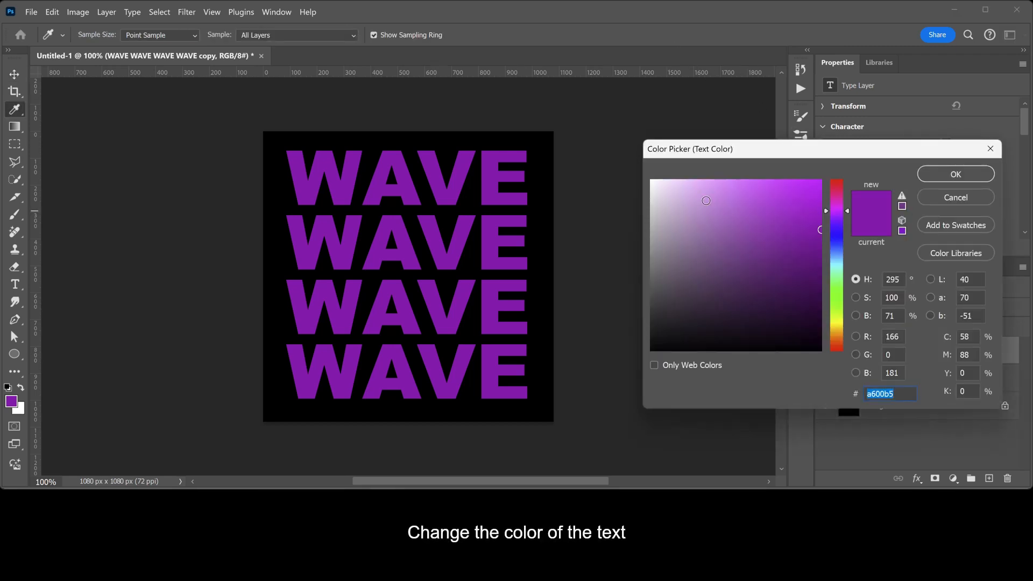
click(661, 179)
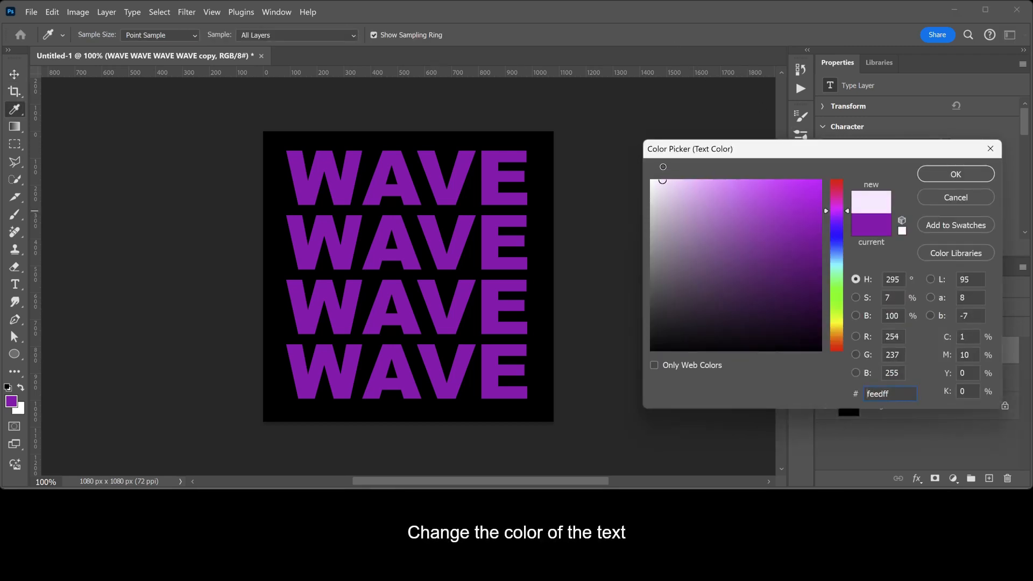
click(955, 174)
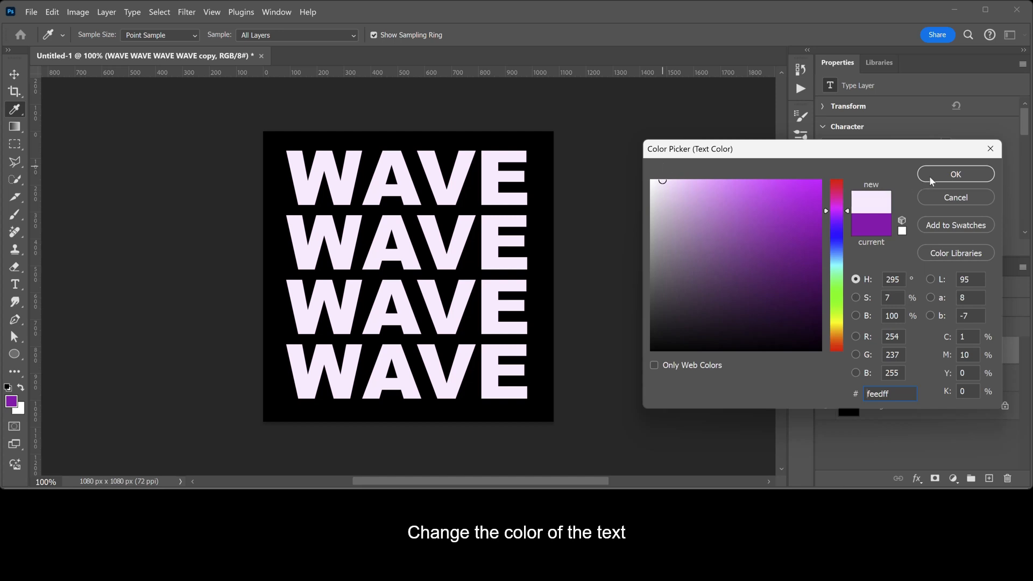
click(955, 174)
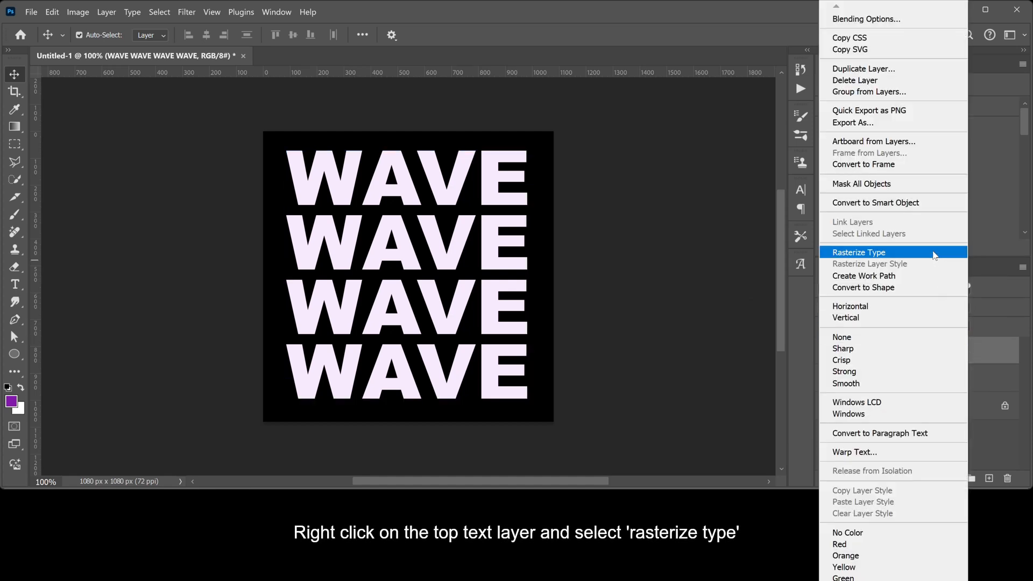
Rasterize the white WAVE copy and start a free transform on it.
click(858, 252)
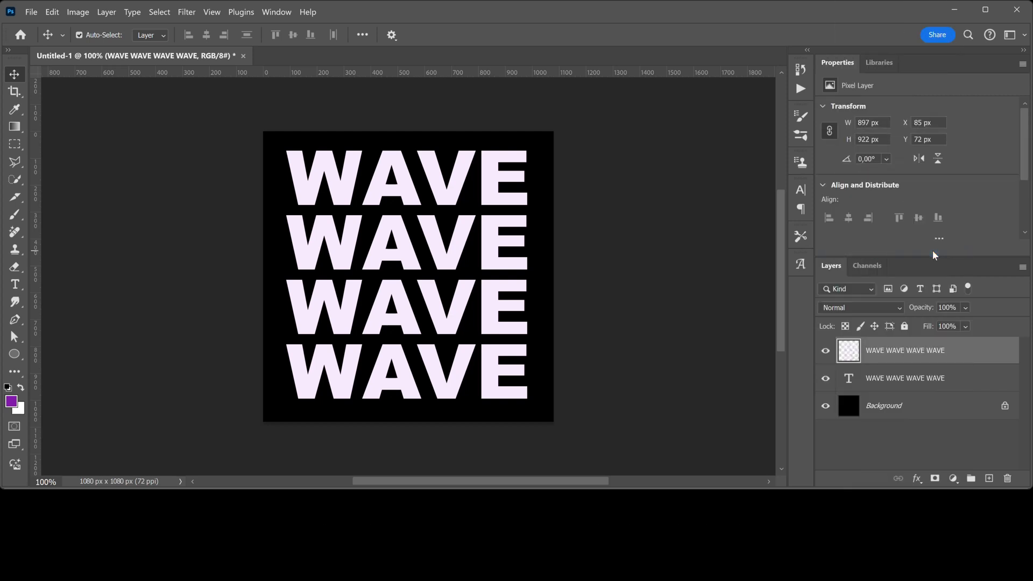
key(Ctrl+T)
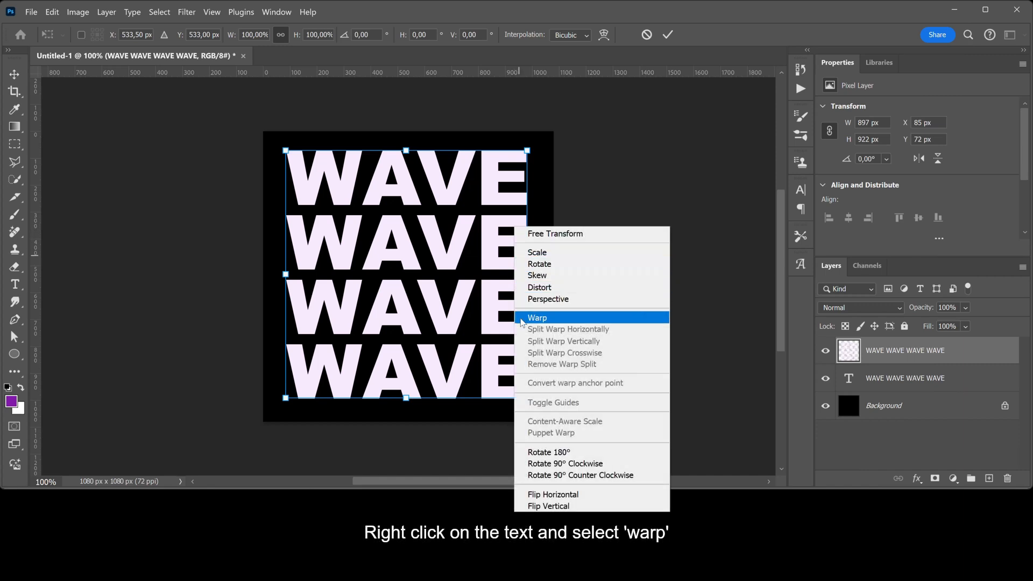
Warp the white copy with a horizontal Flag style, bend 30.
click(538, 318)
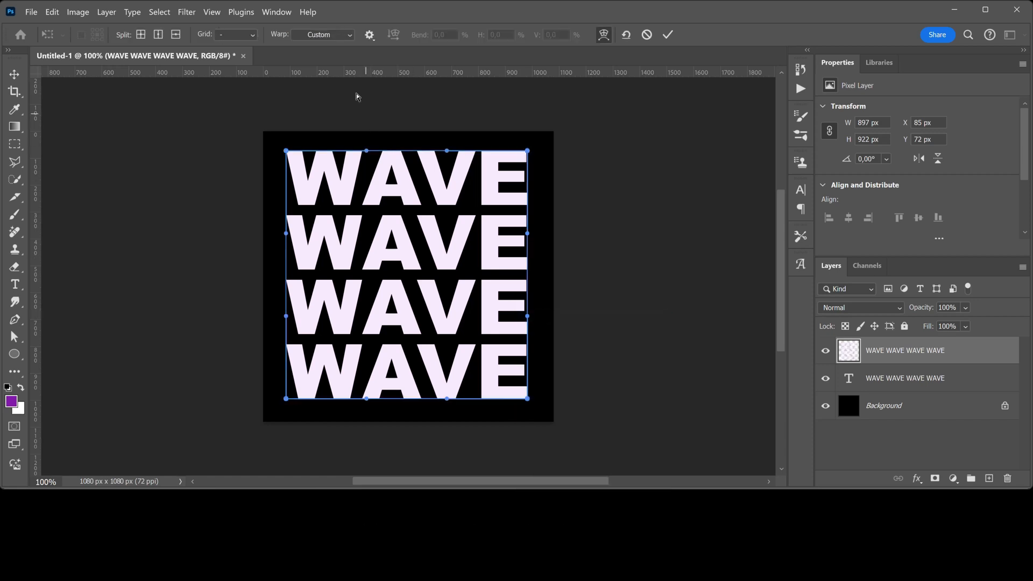
click(324, 35)
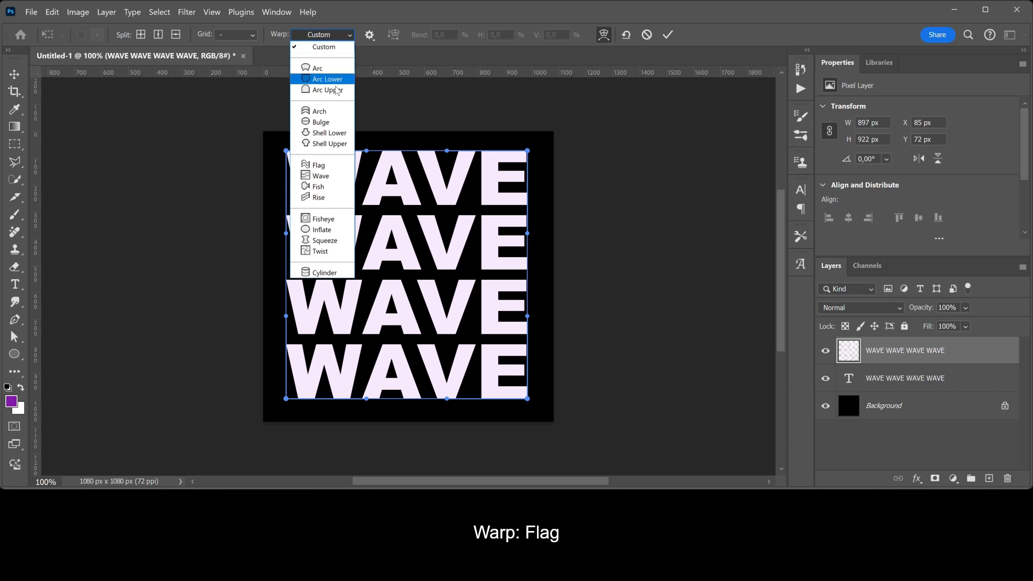
mouse_move(327, 166)
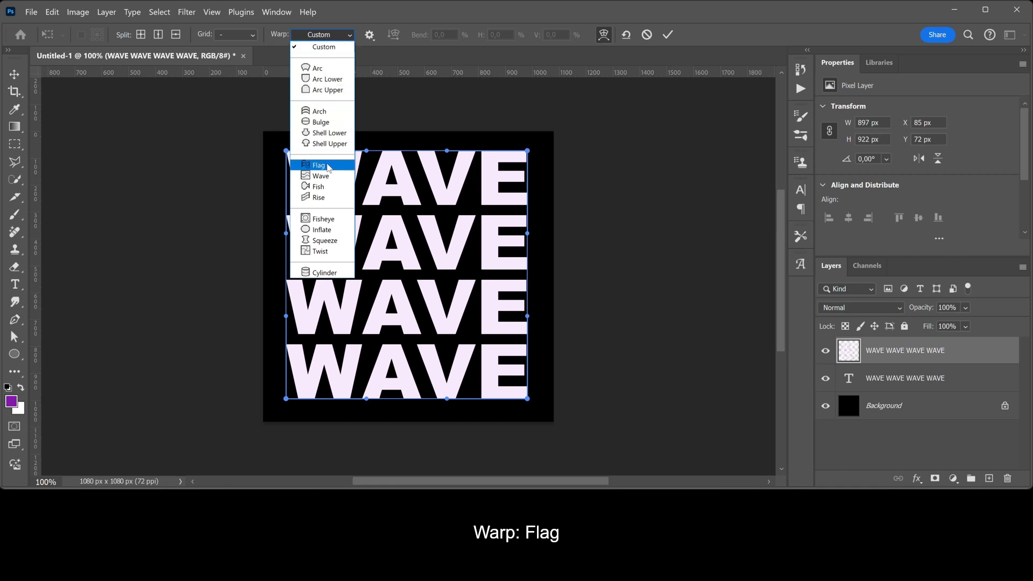
click(318, 165)
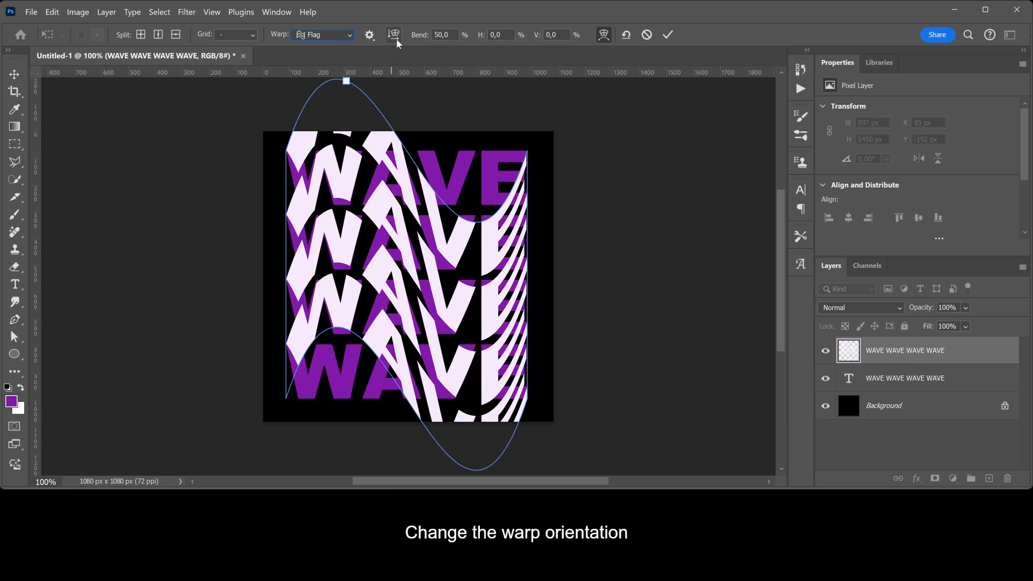
mouse_move(392, 35)
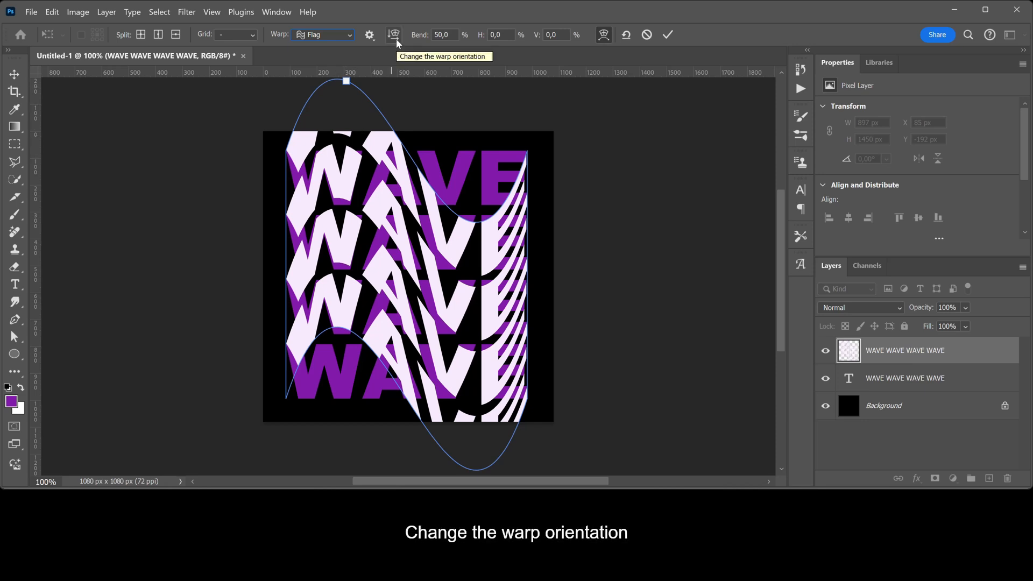
click(392, 35)
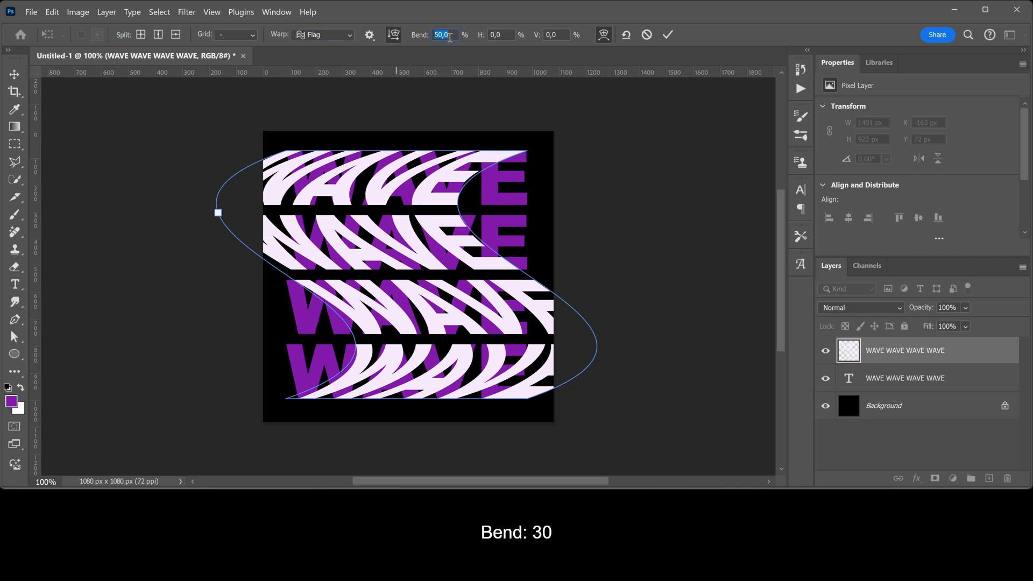
text(30,0)
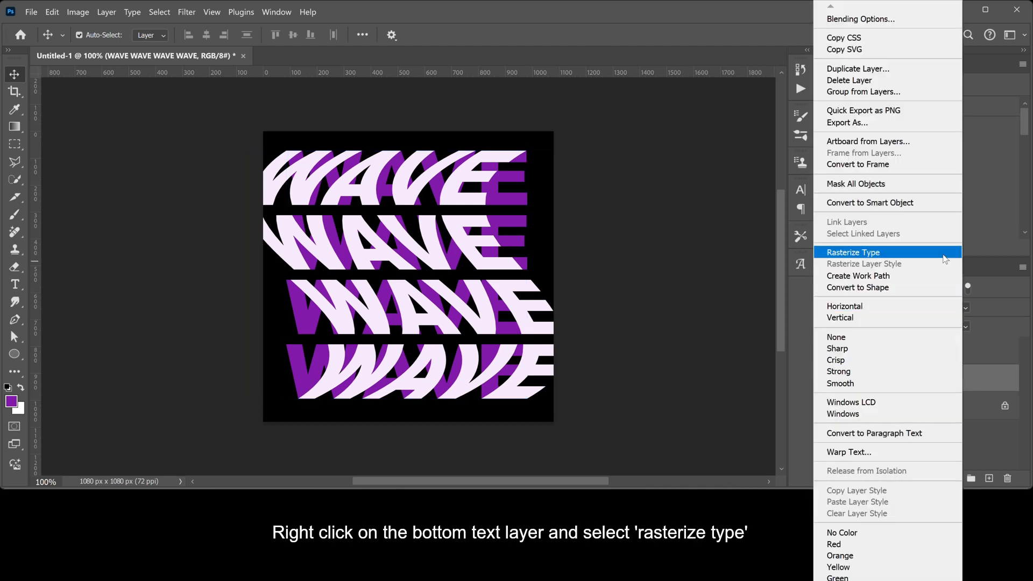
Rasterize the purple WAVE layer and start a free transform on it.
click(853, 252)
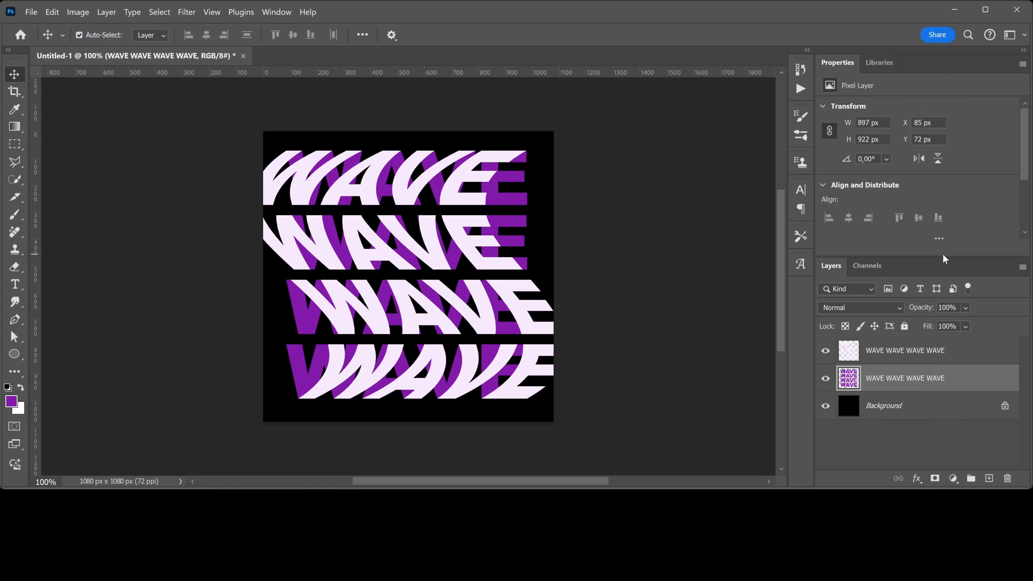
key(Ctrl+T)
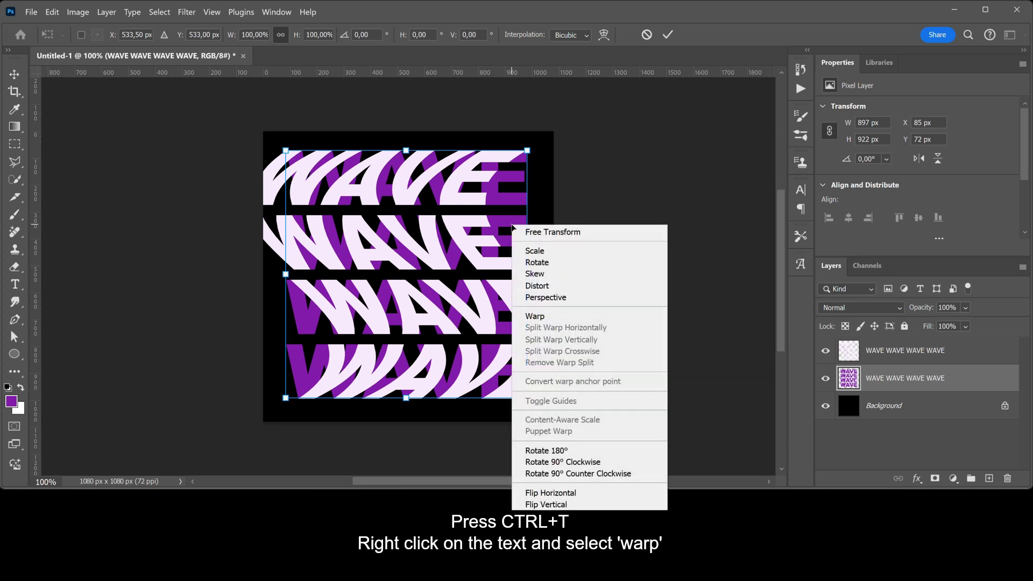
mouse_move(535, 316)
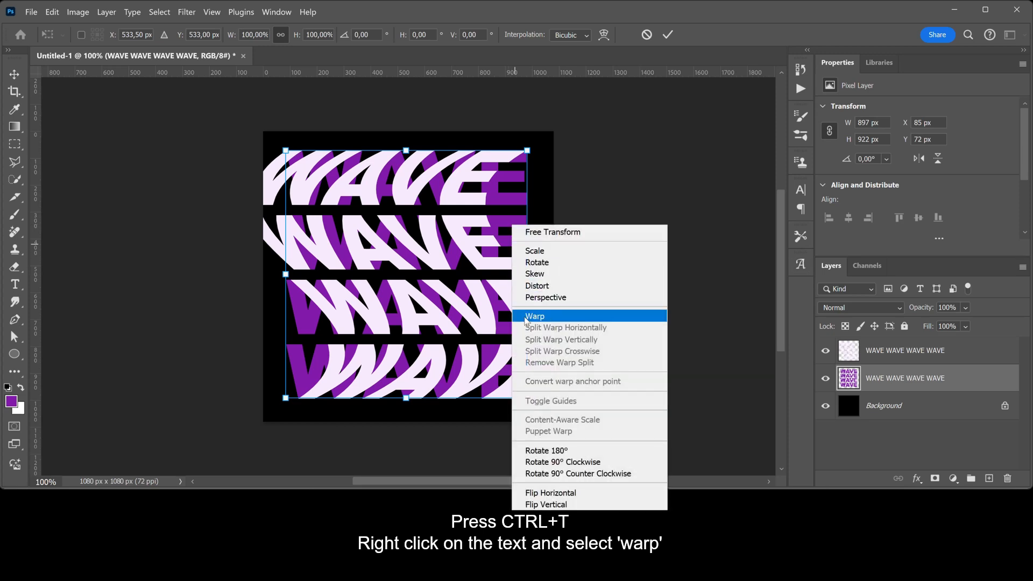
Warp the purple WAVE with a horizontal Flag style at bend -30 and commit.
click(534, 316)
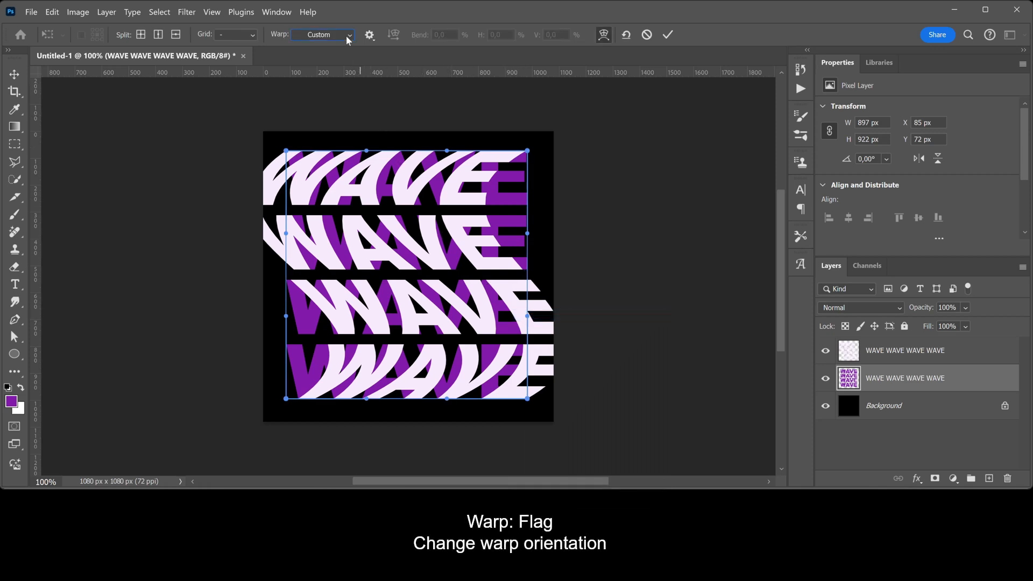
click(323, 34)
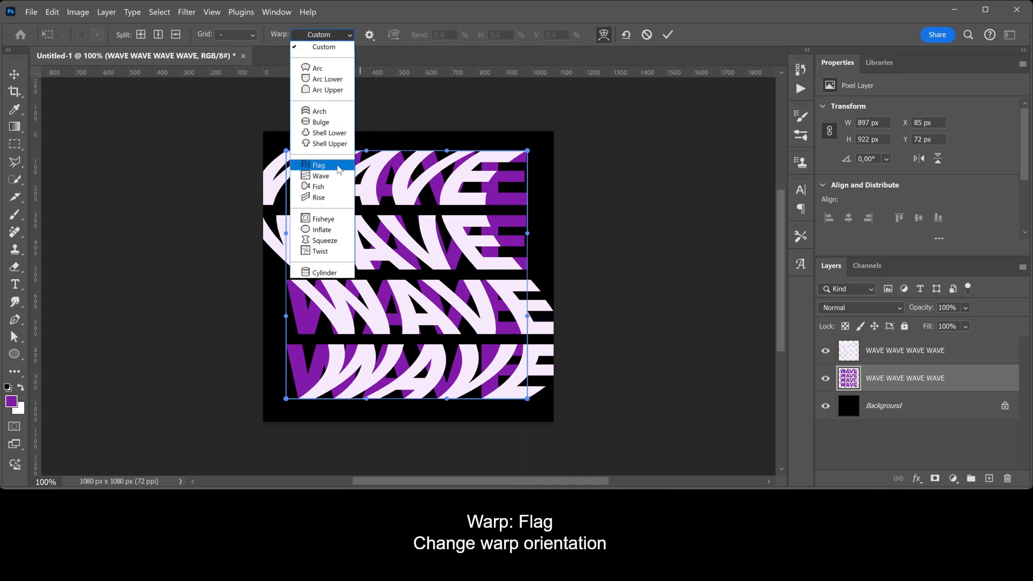
click(320, 165)
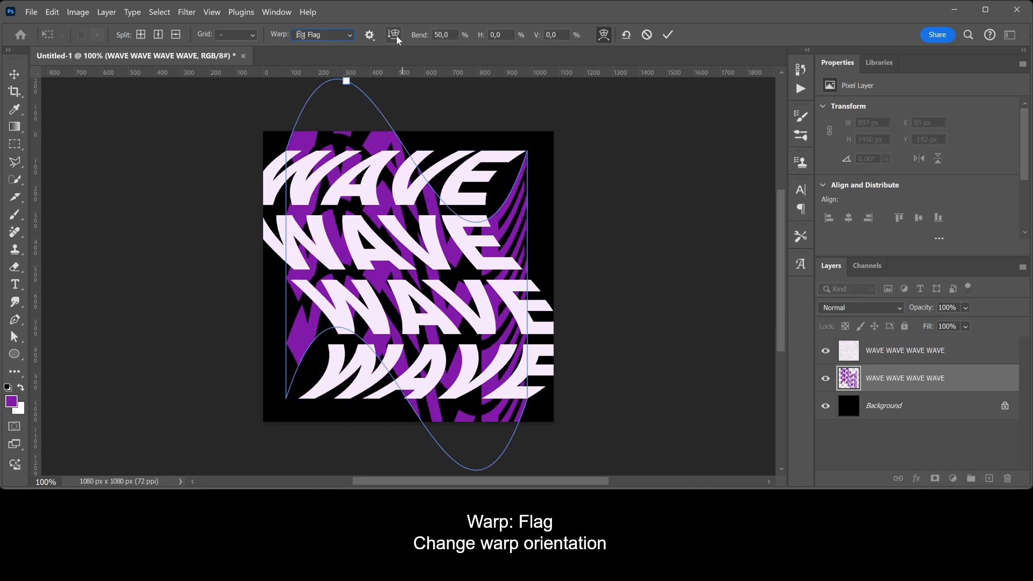
click(393, 35)
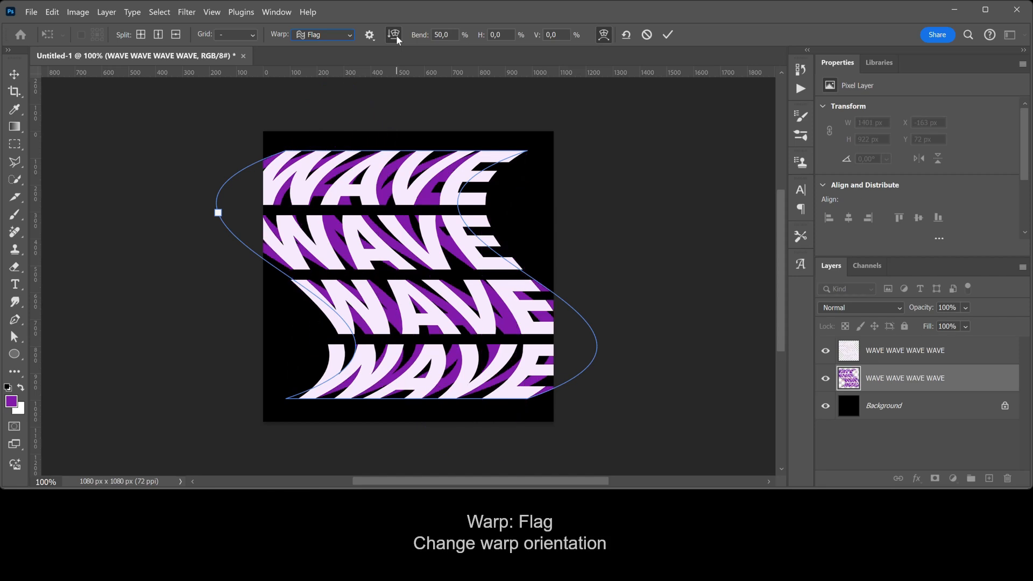
click(445, 35)
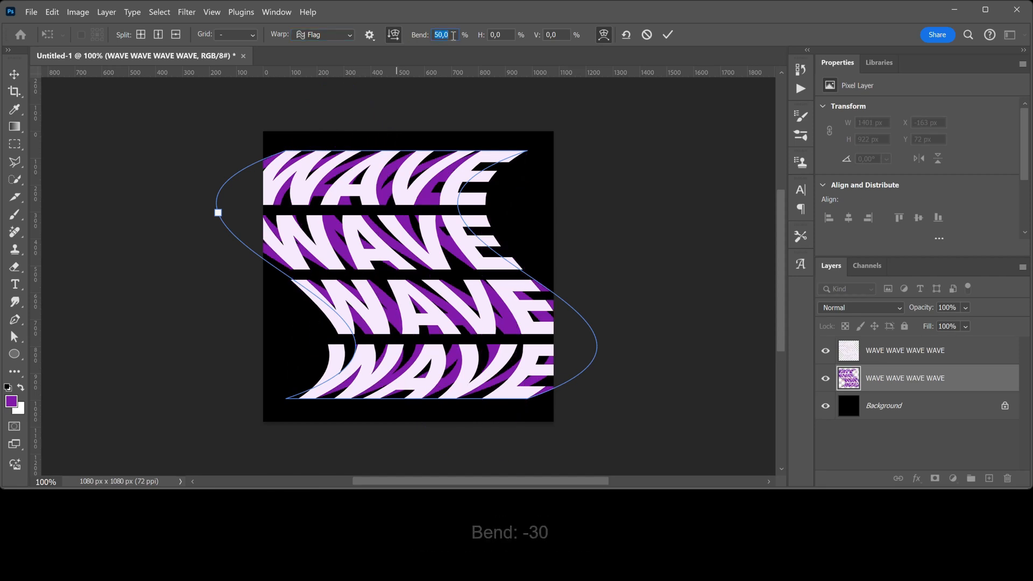
text(-30)
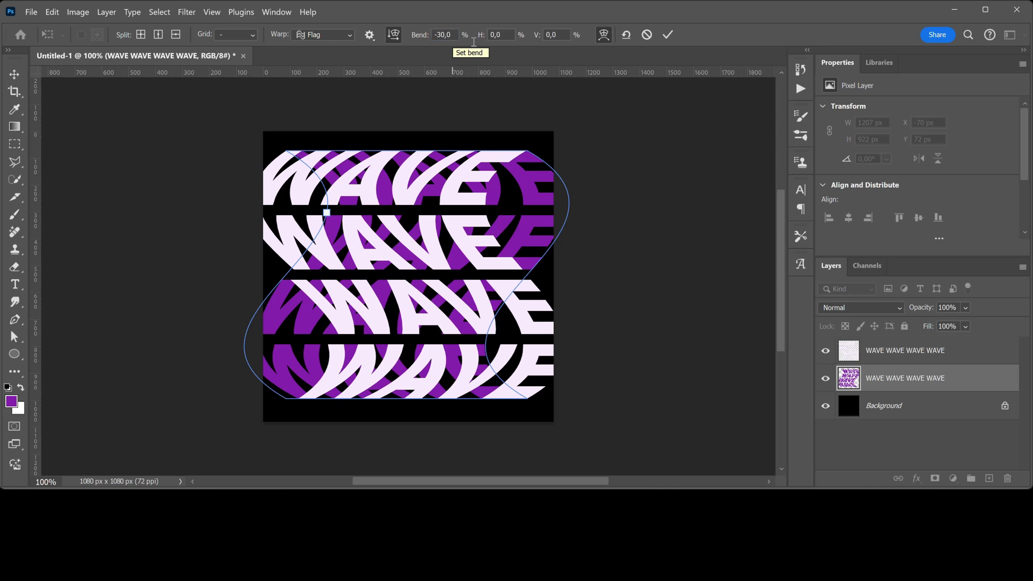
click(668, 34)
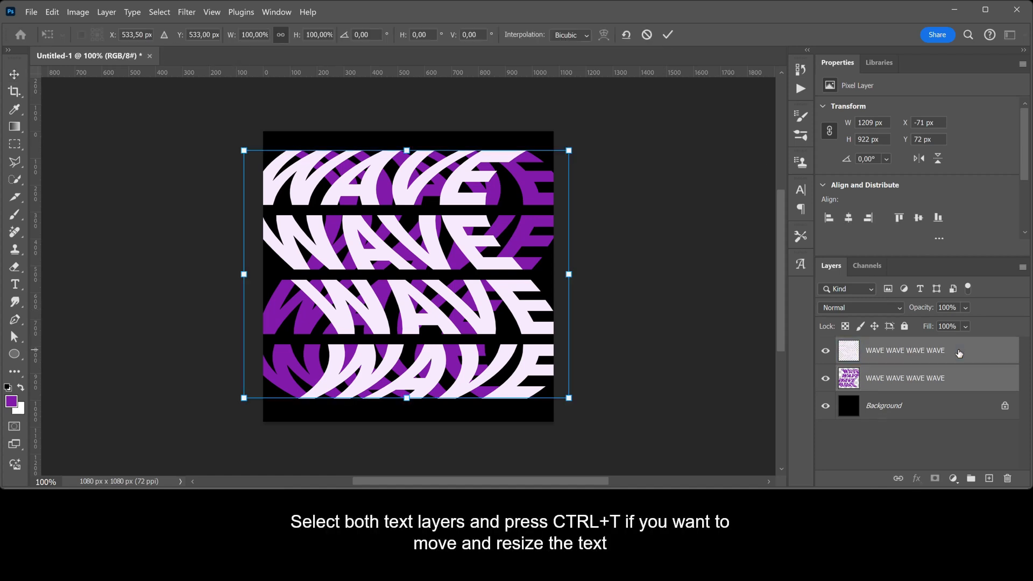
Drag both side handles inward to narrow the warped layers to the 1080 px width.
drag(569, 273, 561, 273)
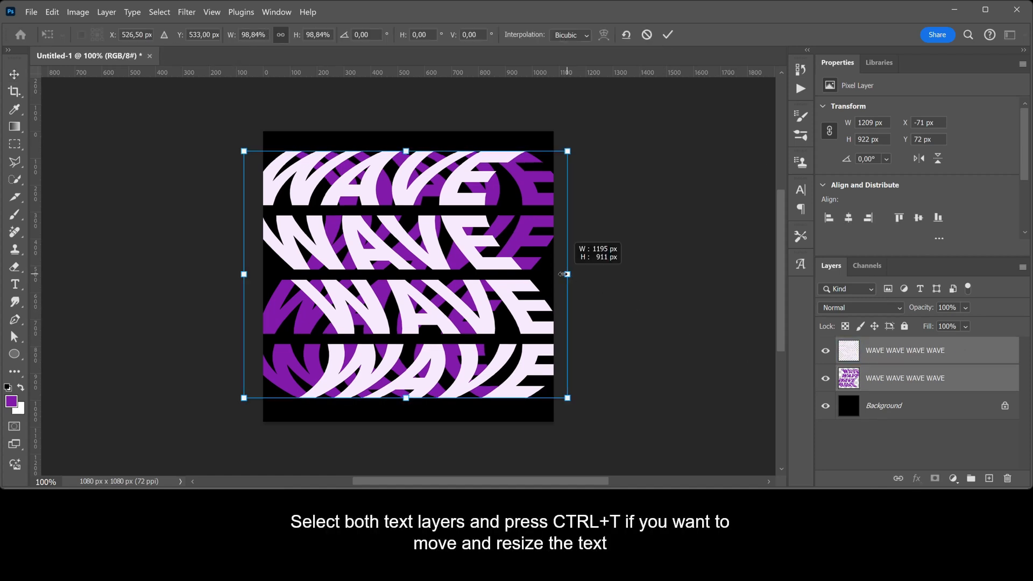
drag(243, 273, 267, 275)
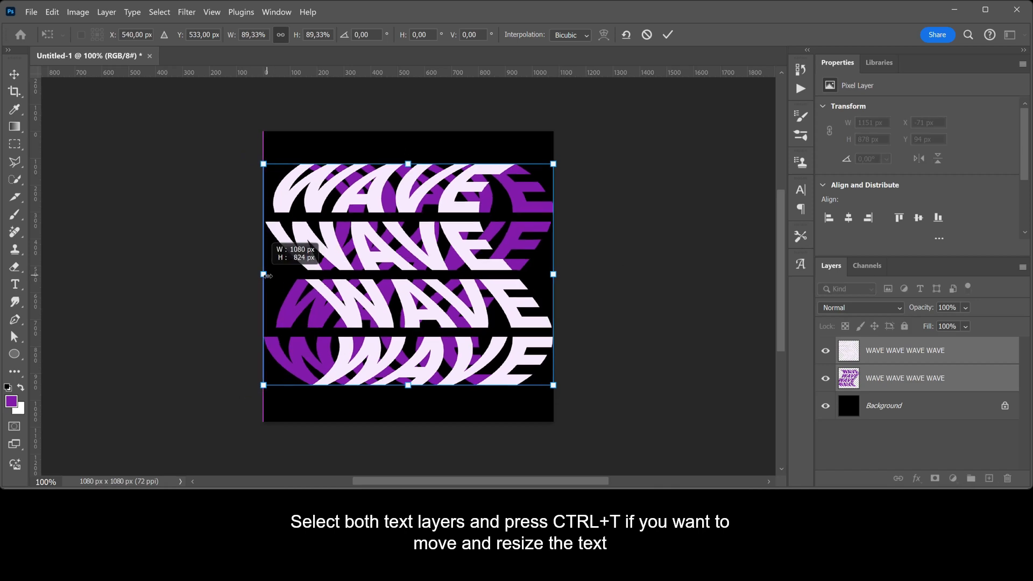